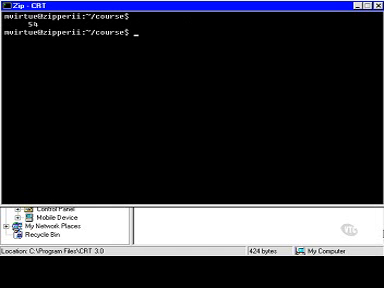
Step: Run who | wc -l (54 users), cal 9 1752, and ls -aC on the course directory
type("who | wc -l")
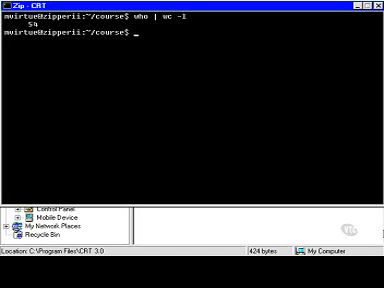
type("cal")
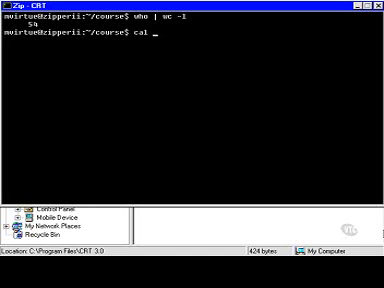
key("Return")
type("ls -")
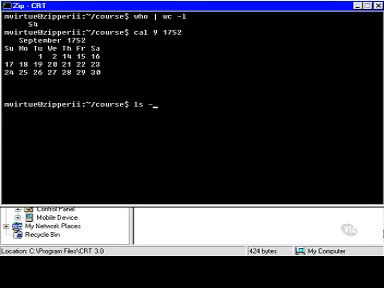
type("aC")
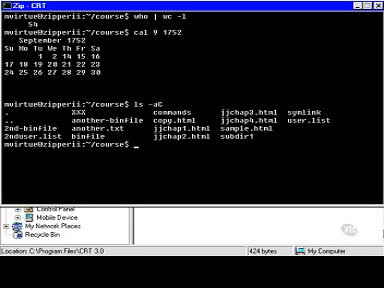
Step: Recall who | wc -l from history and rerun it, again showing 54 users
type("ls -aC")
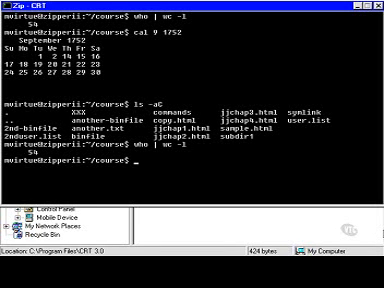
key("Return")
type("who | wc -")
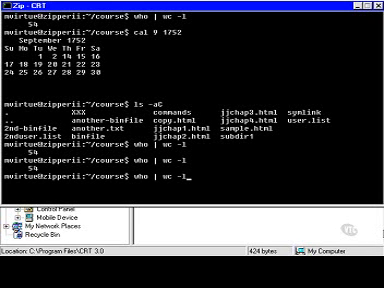
type("ls -aC")
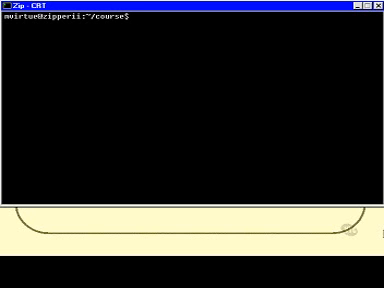
Step: Try cd /usr/bine, get the no-such-directory error, then cd /usr/bin successfully
type("cd /us")
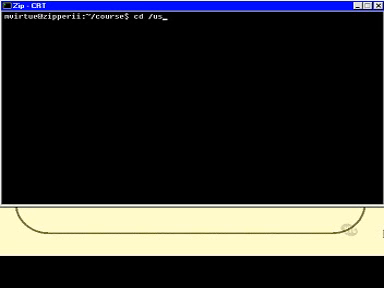
type("r/")
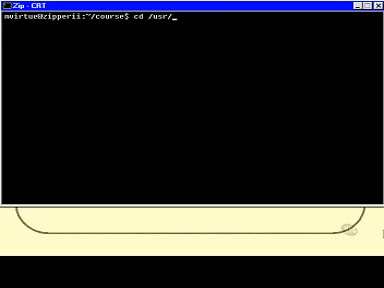
type("bine")
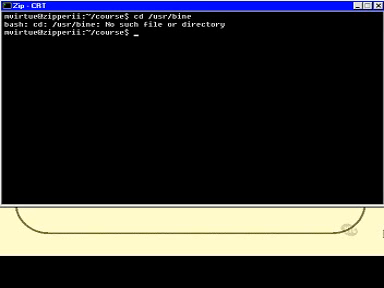
type("cd /usr/bin")
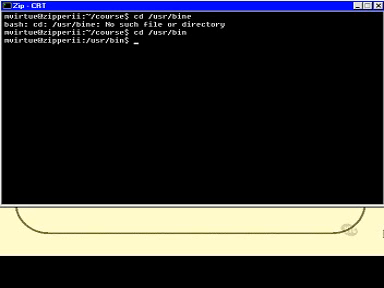
type("cd /home/")
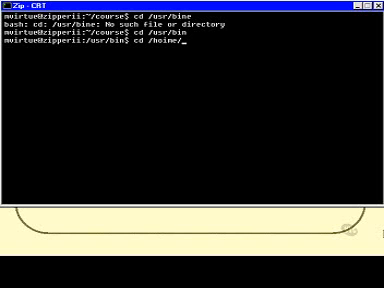
Step: Fix the misspelled home path and cd into /home/mvirtue/course
type("mvirtu")
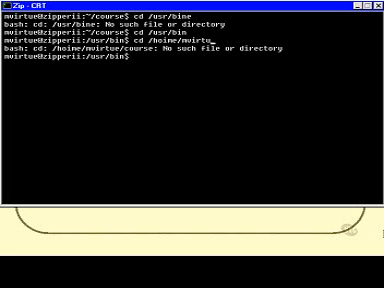
type("/course")
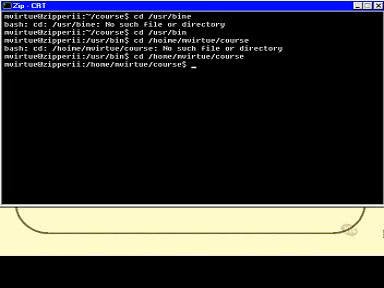
type("cd /home/mvirtue/course")
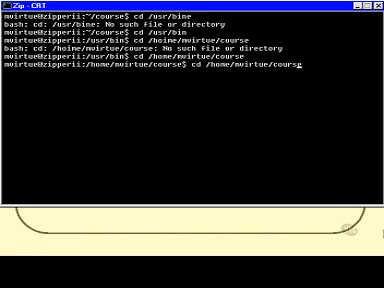